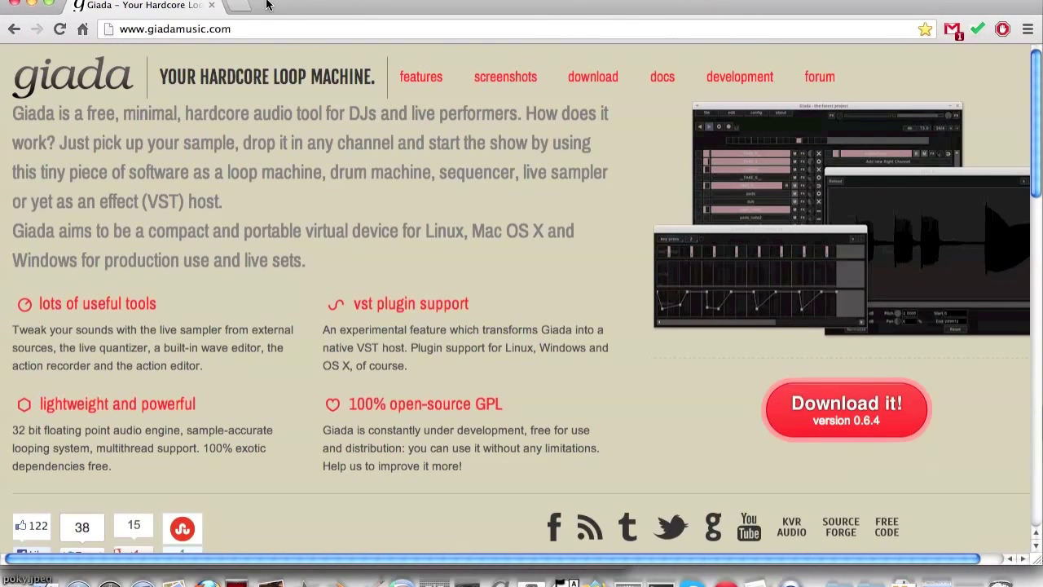
mouse_move(366, 122)
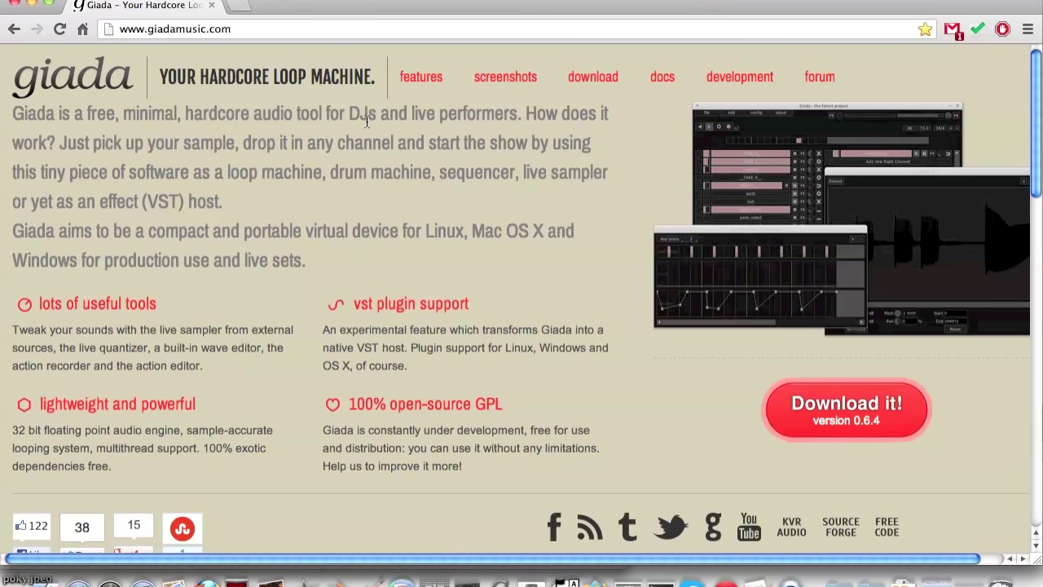
mouse_move(473, 541)
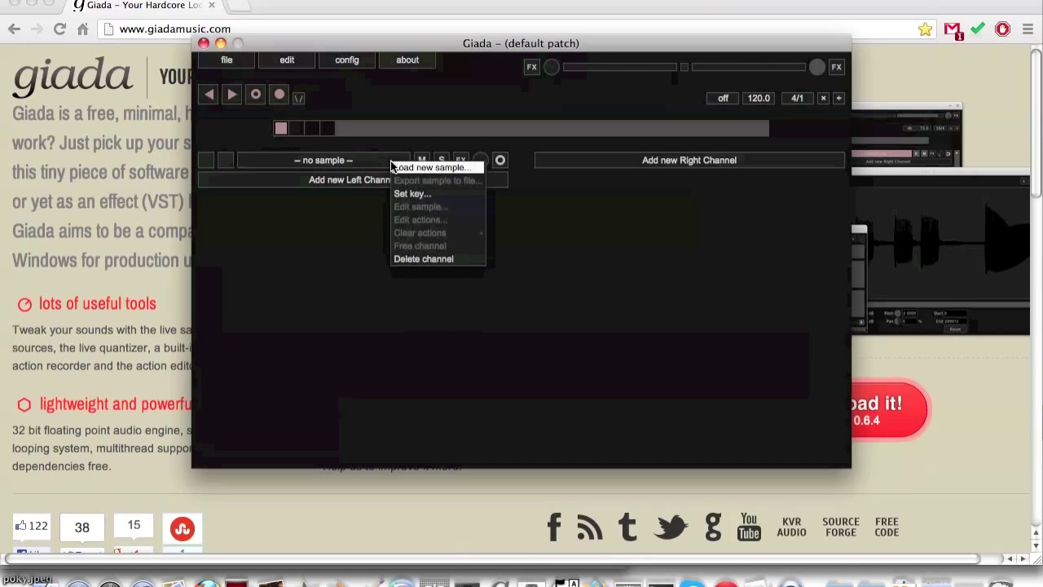
Load Arabesque - Hi Hi Highway.wav into the empty channel and assign it a playback mode.
click(431, 166)
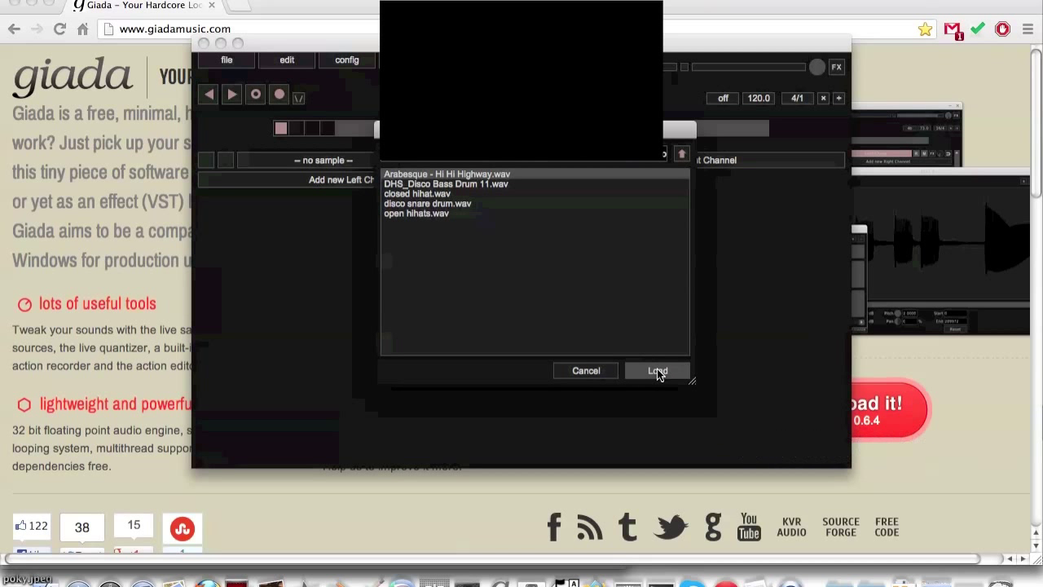
click(657, 370)
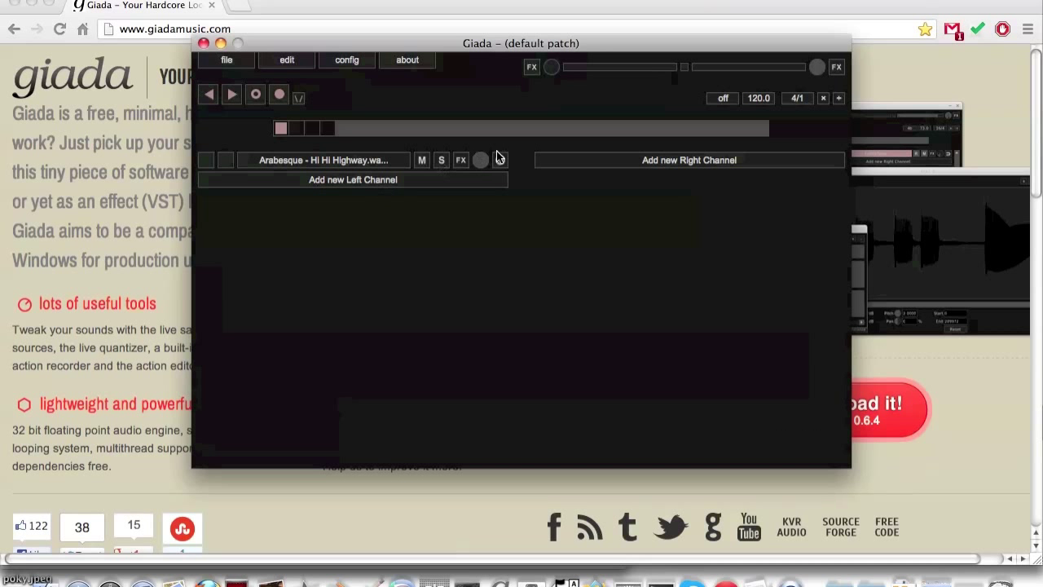
click(500, 159)
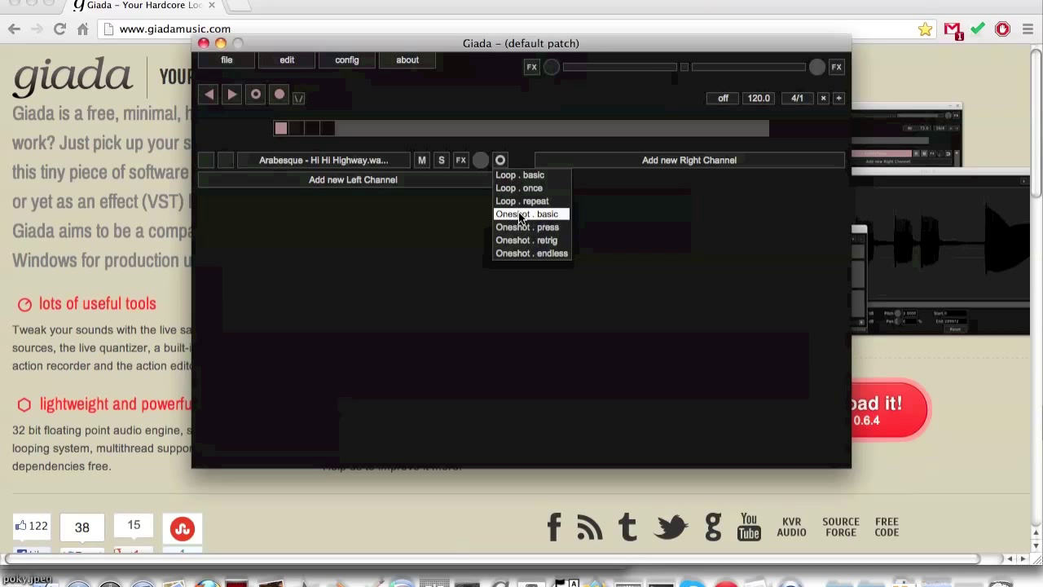
click(527, 214)
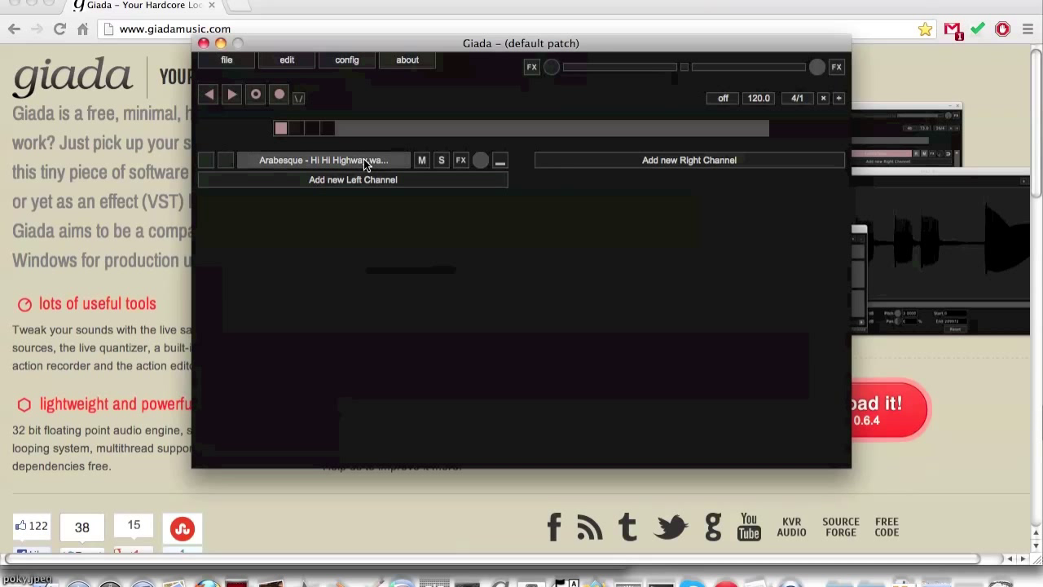
right_click(323, 160)
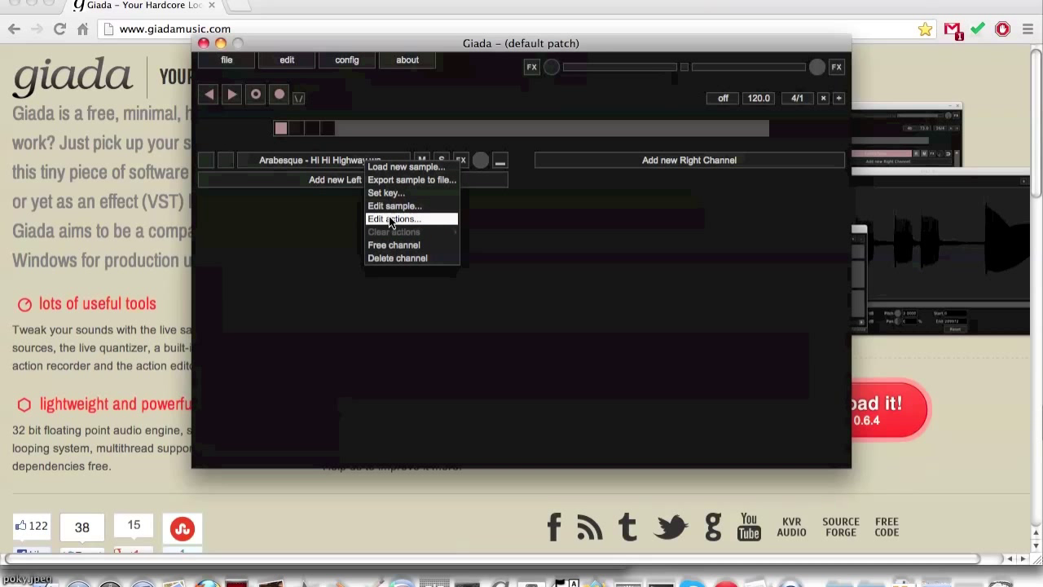
Show the song's waveform in the sample editor, centred on screen with boost at 0.00 dB.
click(395, 206)
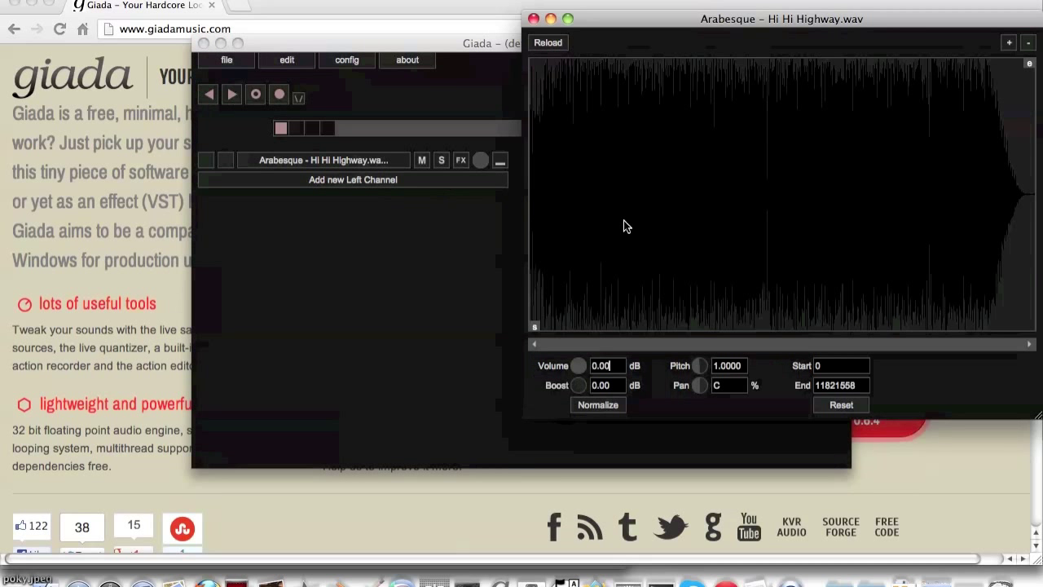
mouse_move(742, 20)
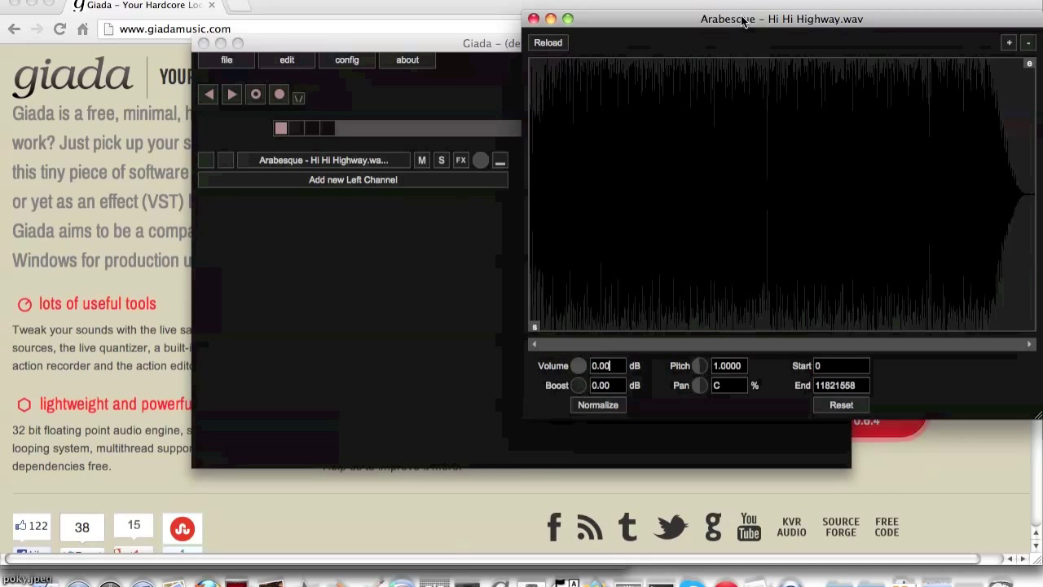
drag(781, 19, 578, 46)
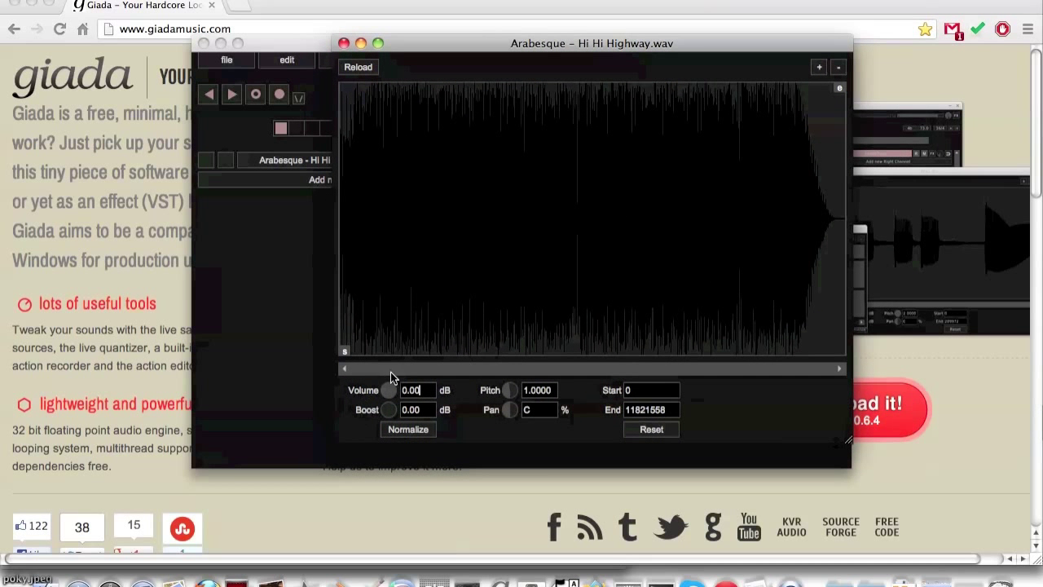
mouse_move(341, 457)
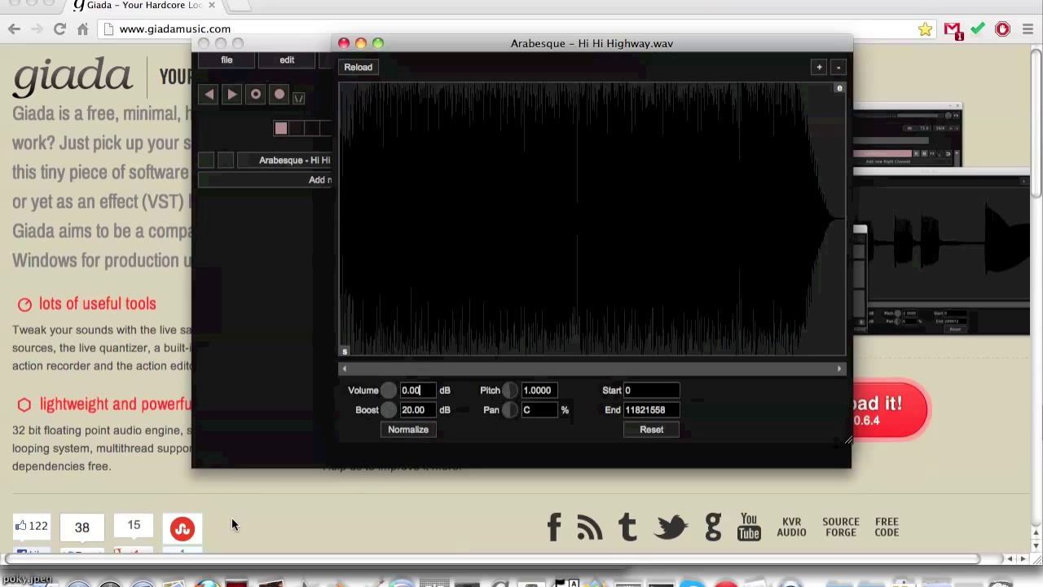
drag(394, 409, 391, 416)
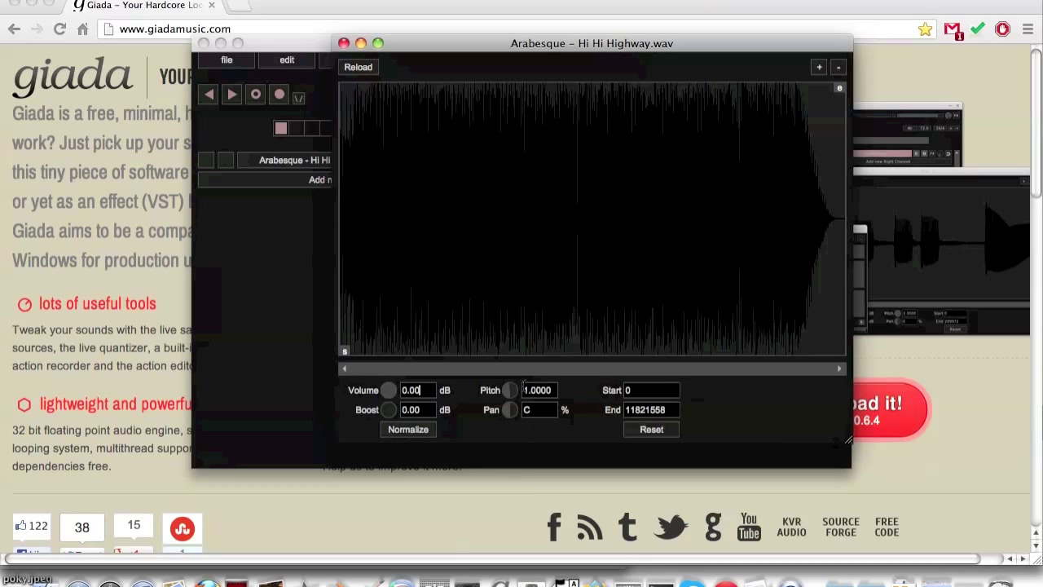
mouse_move(509, 392)
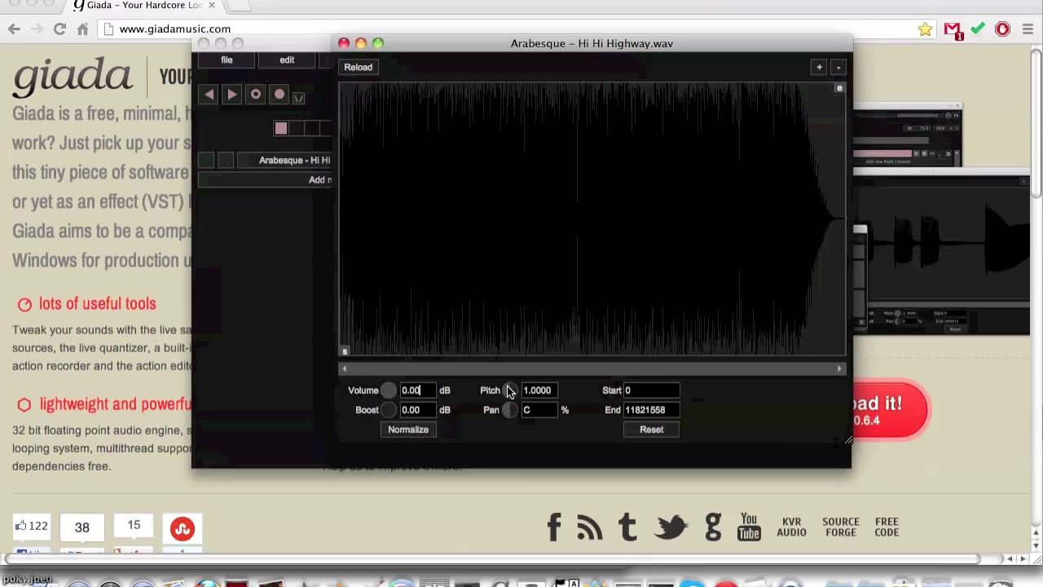
drag(508, 389, 508, 432)
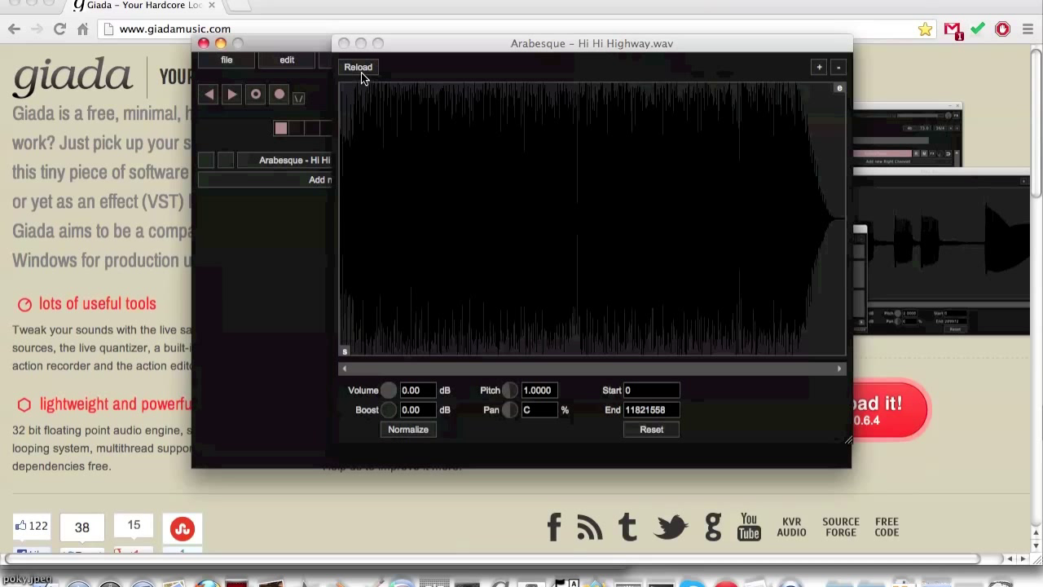
mouse_move(613, 278)
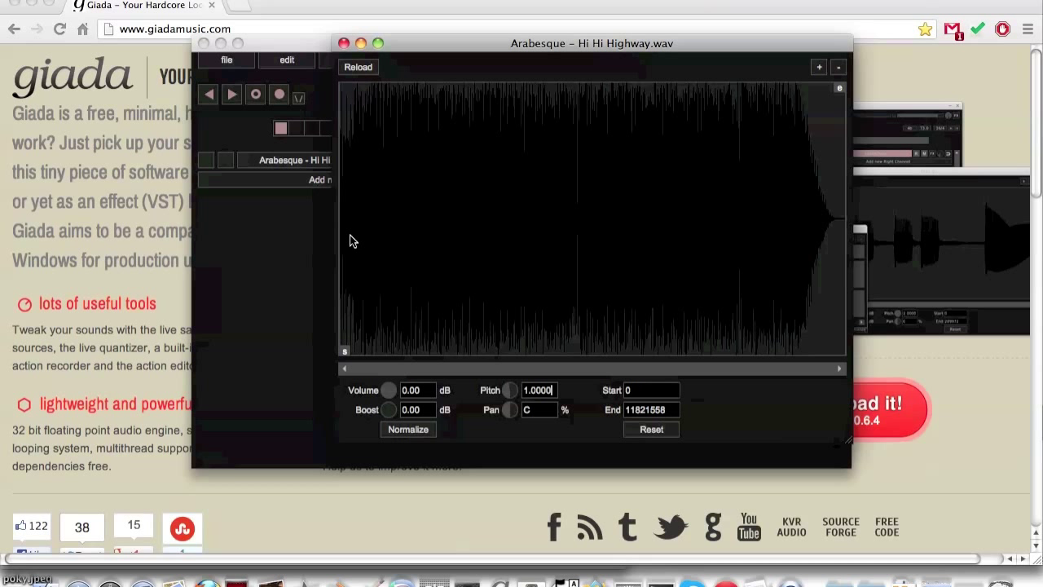
mouse_move(818, 85)
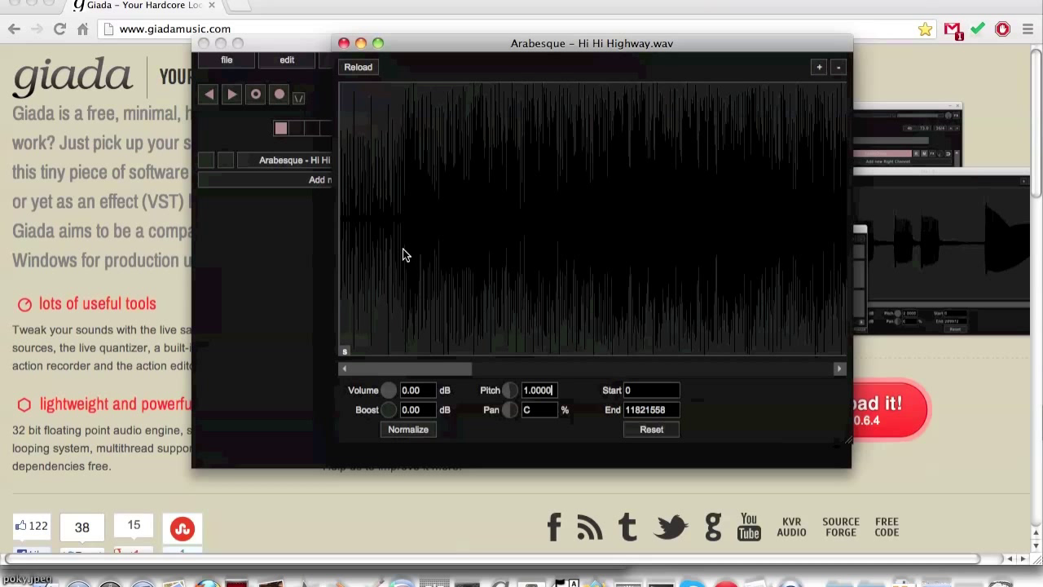
Mark a selected slice as start/end, then cut and silence parts of the waveform.
right_click(400, 252)
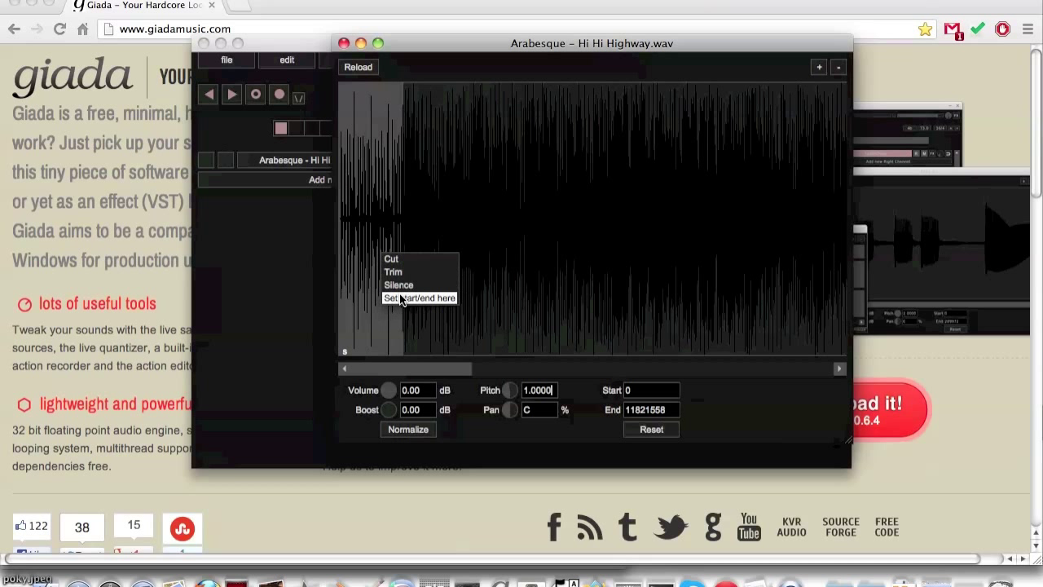
mouse_move(404, 270)
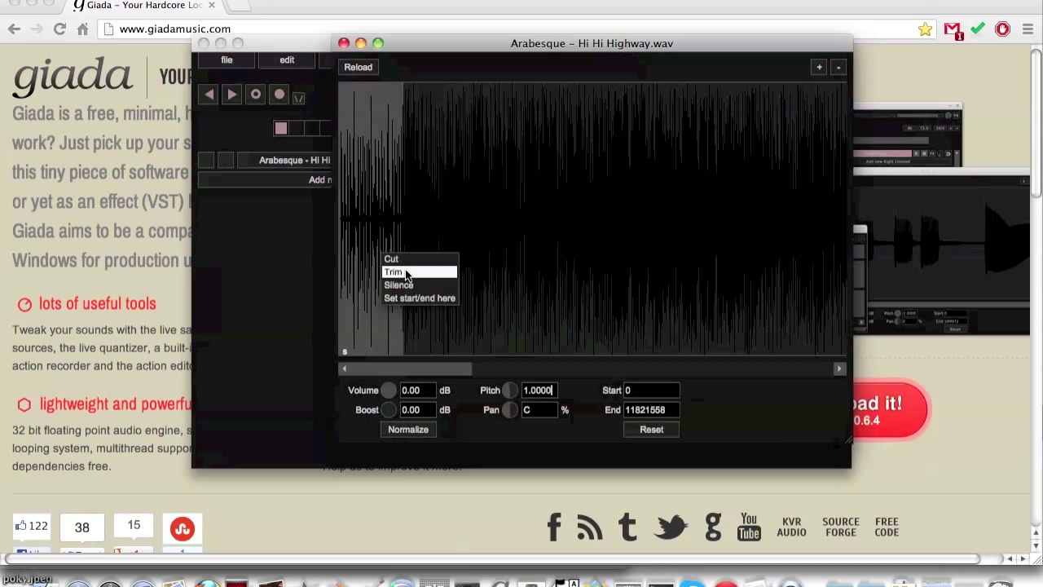
mouse_move(408, 284)
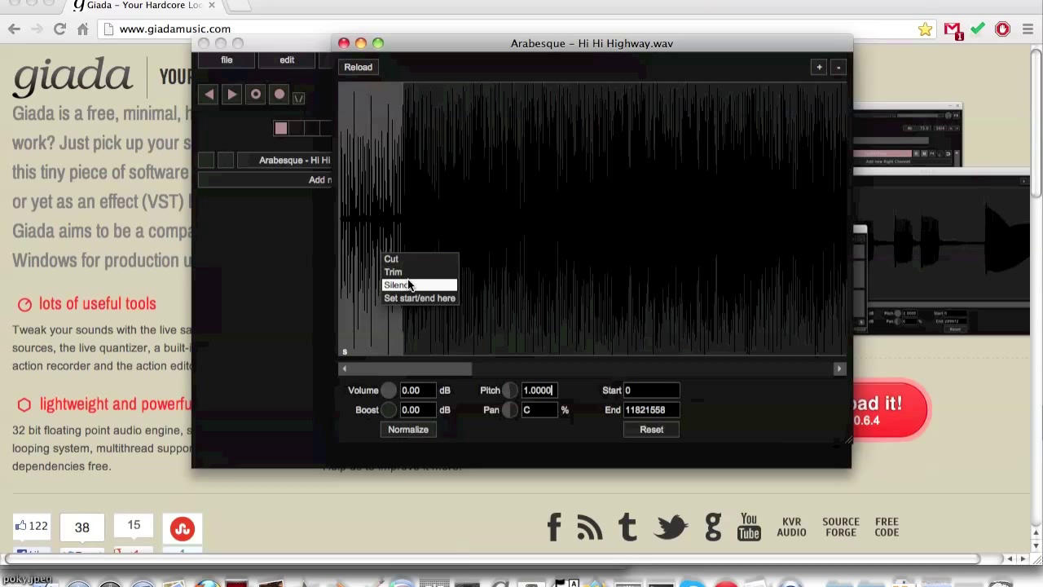
mouse_move(415, 297)
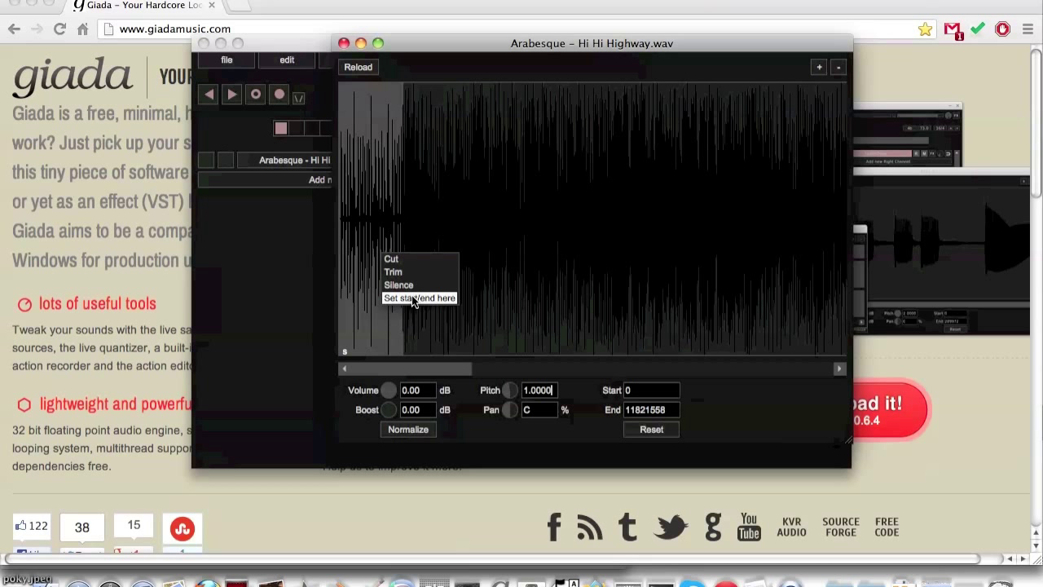
click(419, 296)
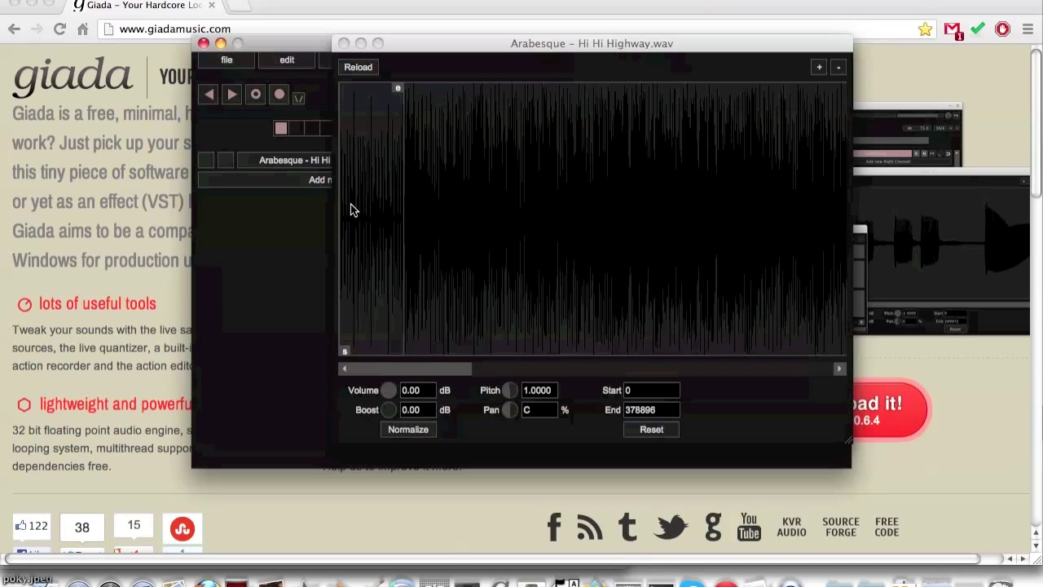
right_click(407, 212)
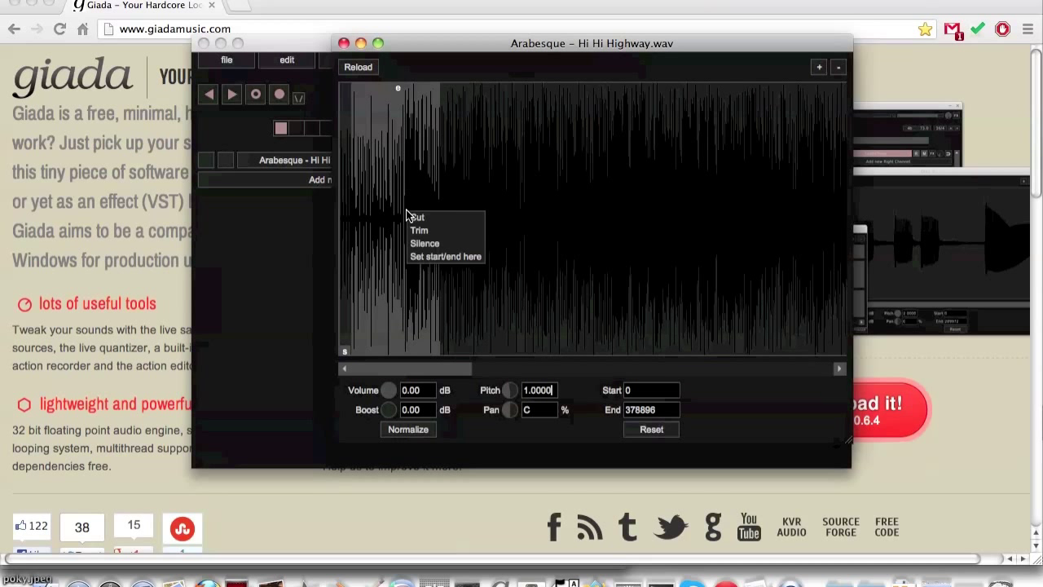
click(424, 243)
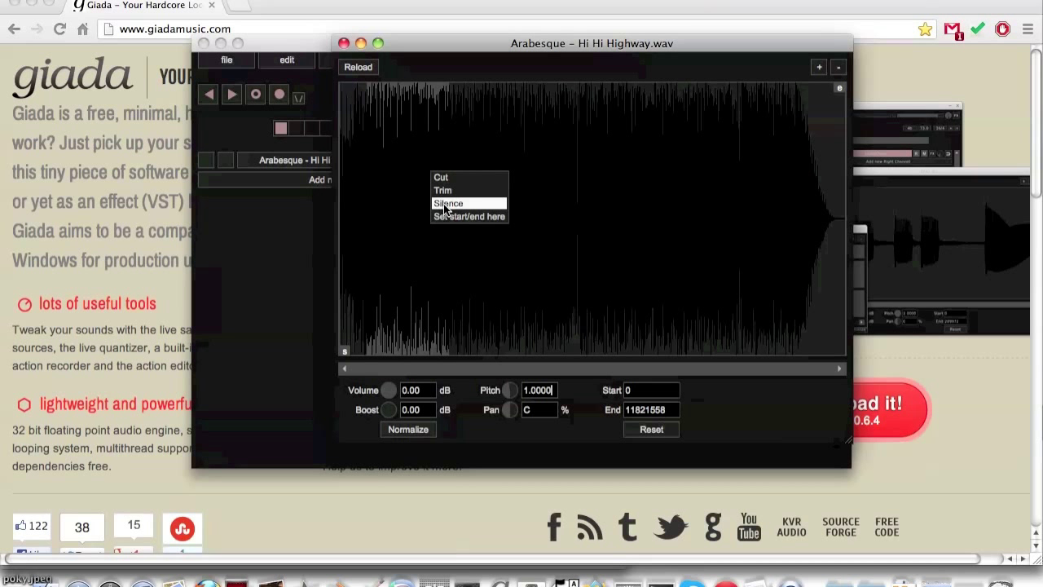
click(448, 202)
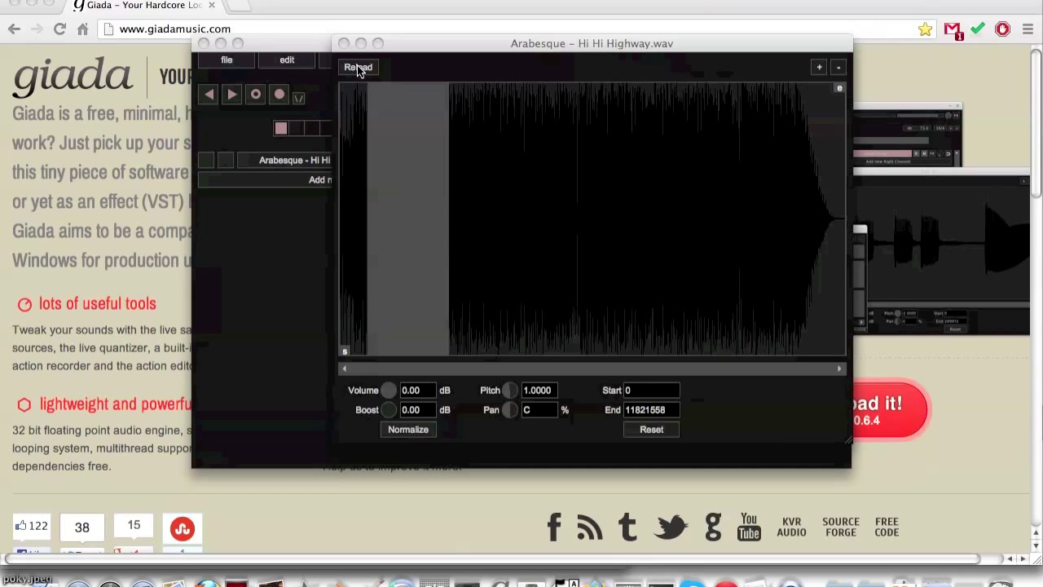
Reload the original full-length sample so End reads 11821558 again.
click(359, 67)
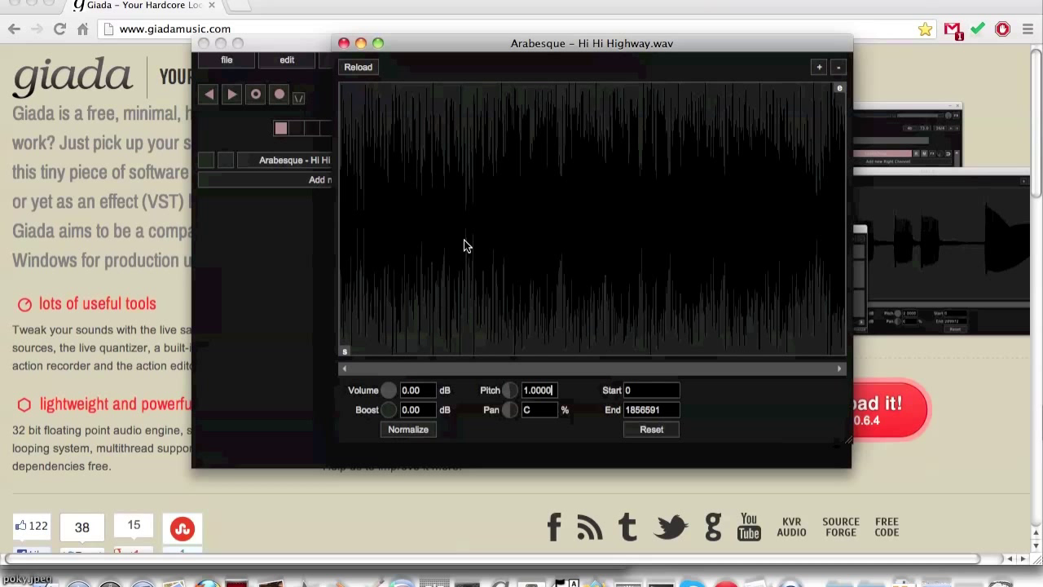
click(225, 160)
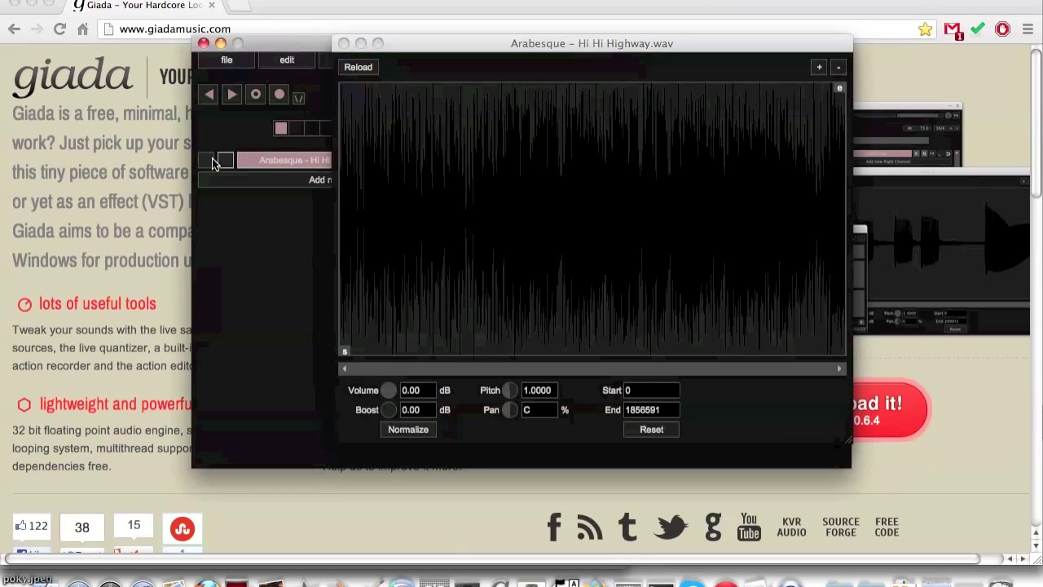
click(359, 67)
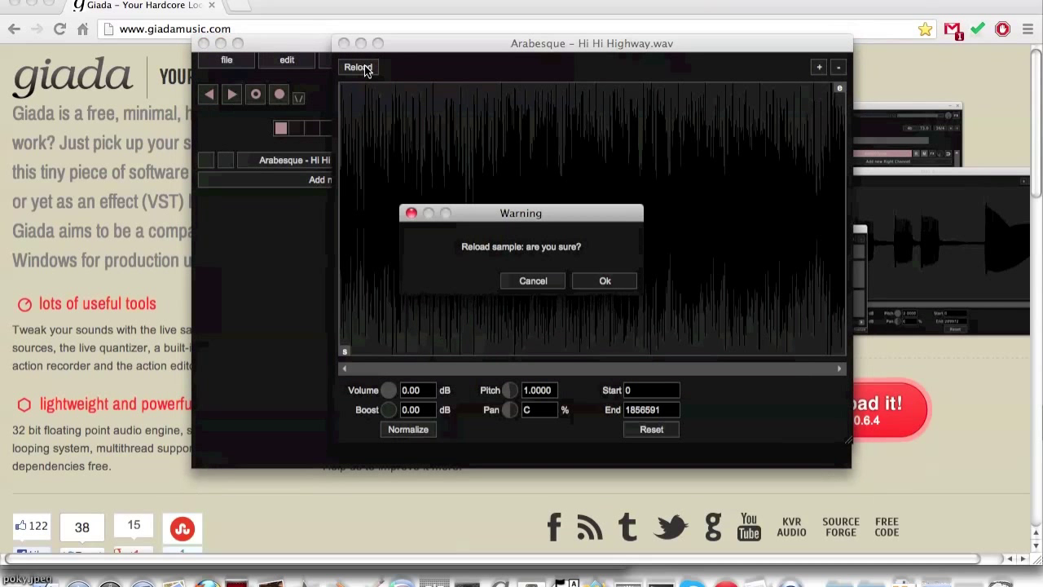
click(604, 280)
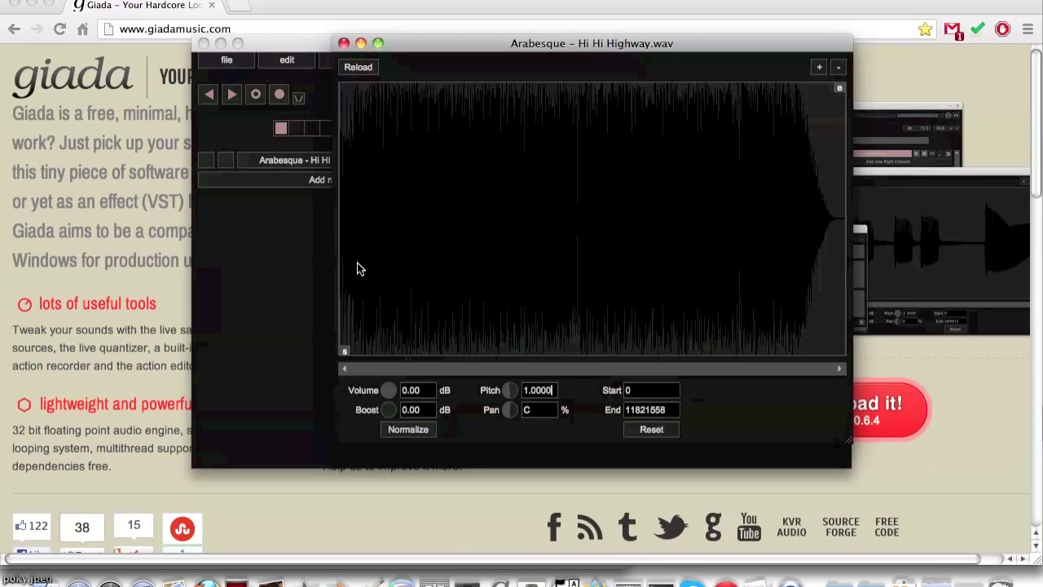
Set the playback region from the waveform selection so End becomes 303116.
right_click(362, 269)
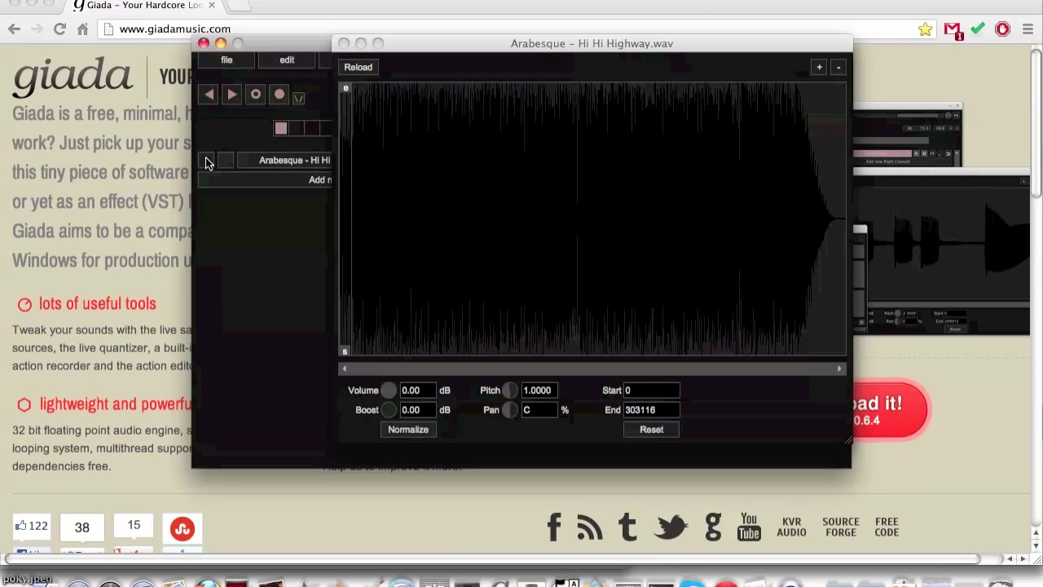
mouse_move(360, 42)
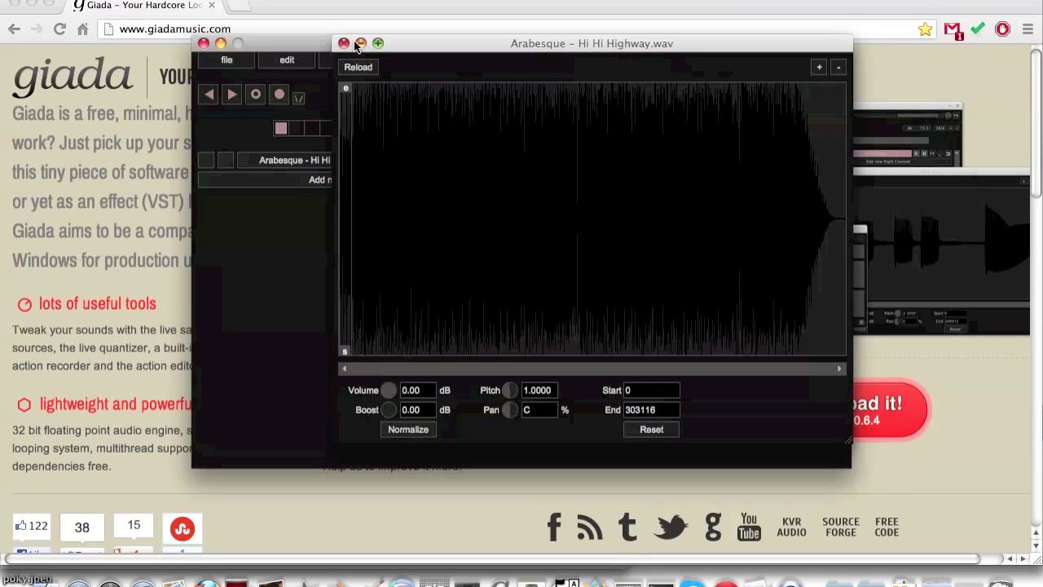
Close the sample editor so Chrome shows the Giada homepage again.
click(342, 43)
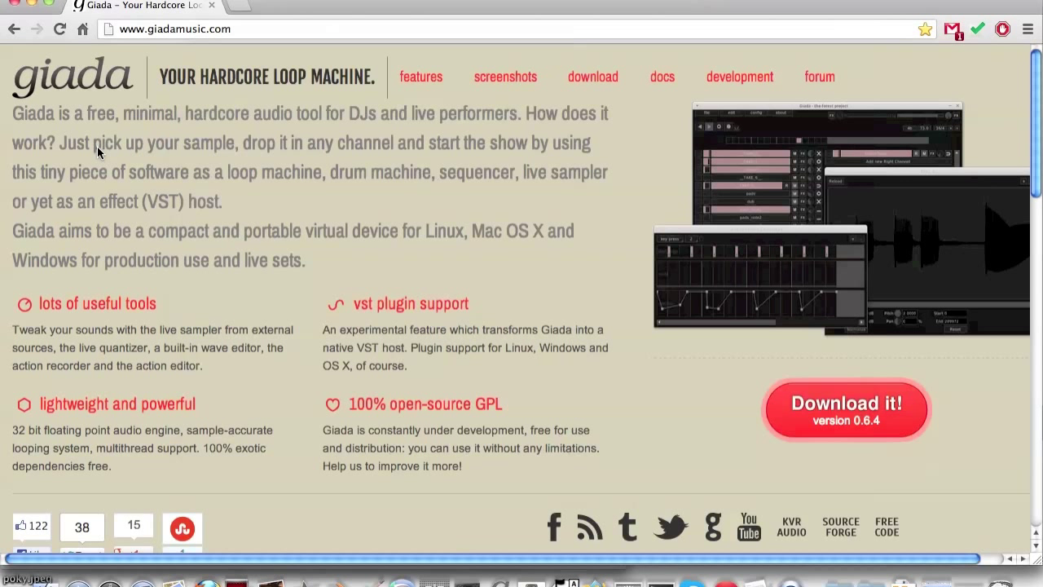
mouse_move(662, 77)
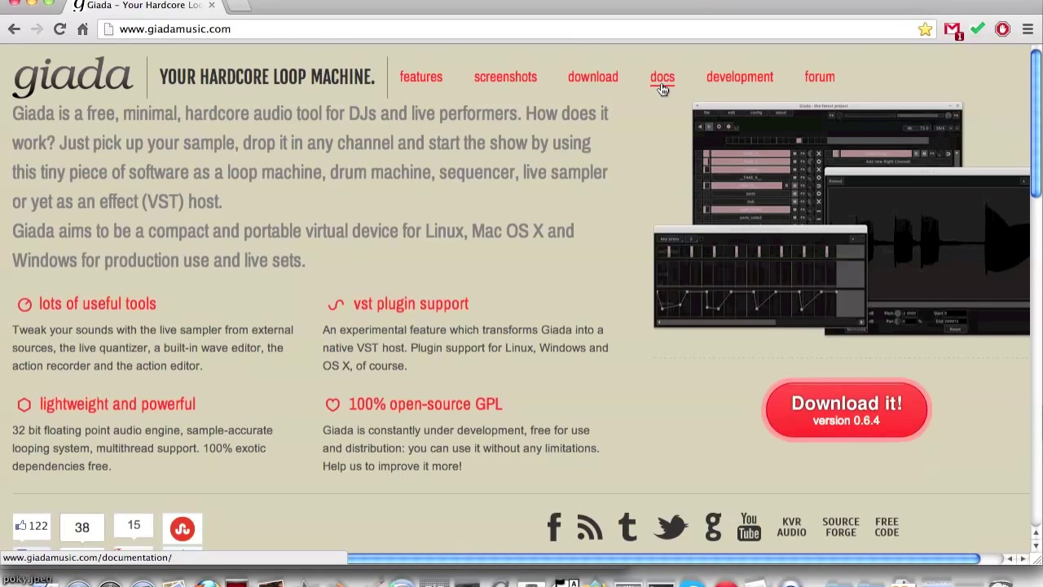